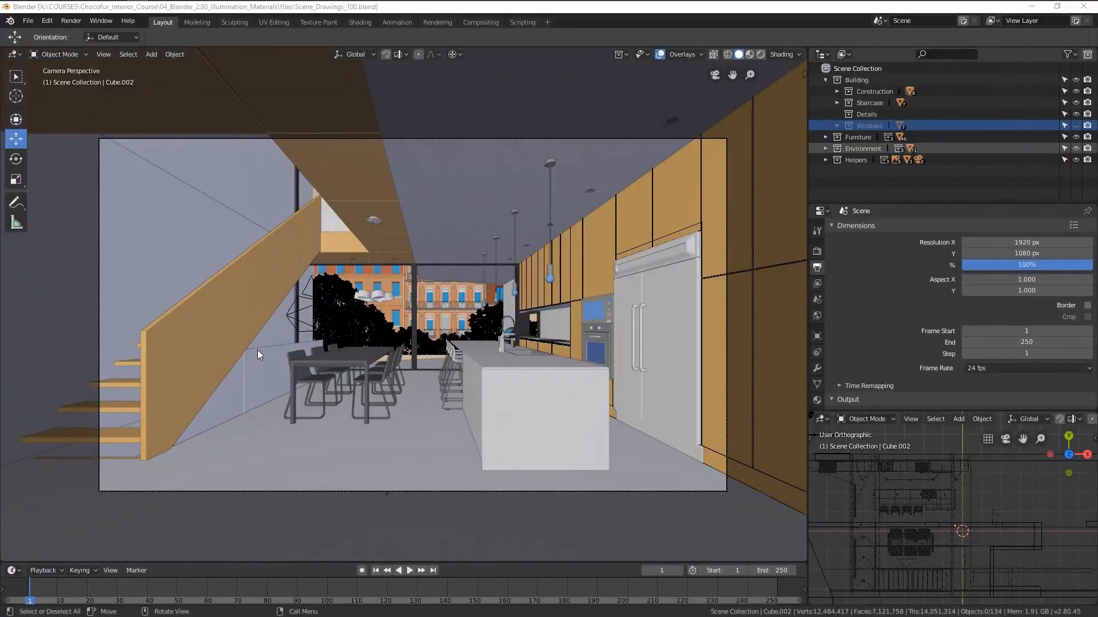
mouse_move(634, 13)
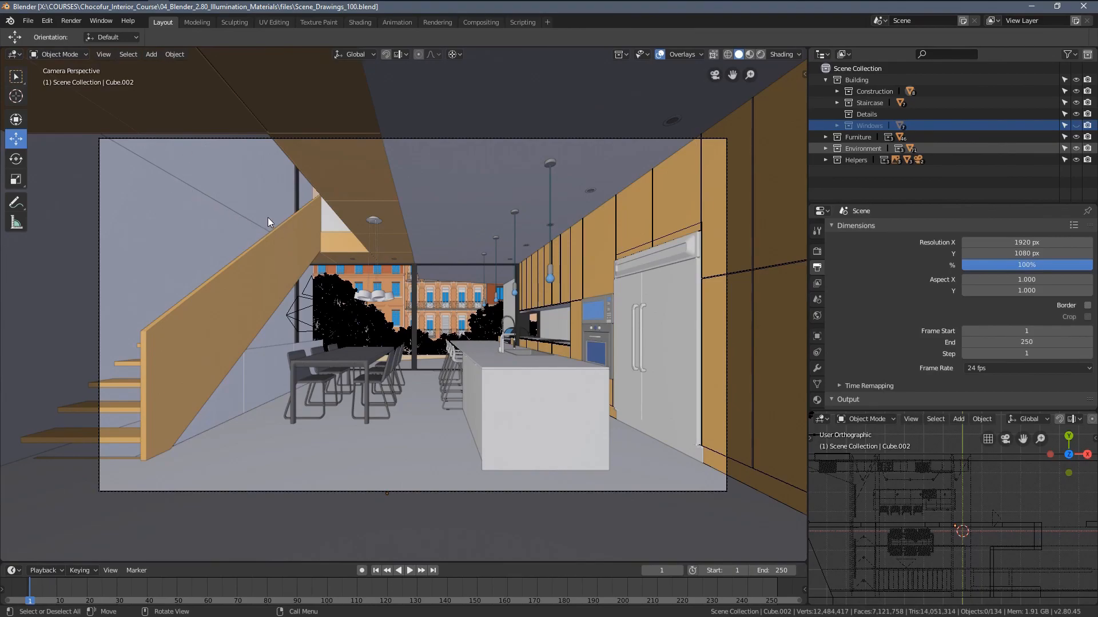
mouse_move(330, 234)
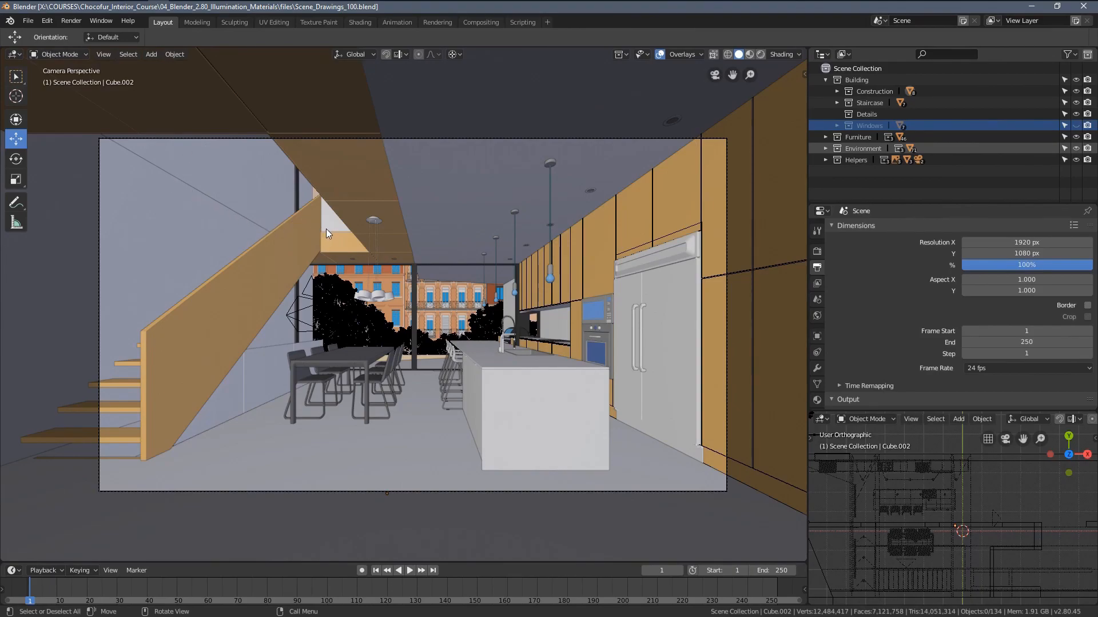
mouse_move(669, 233)
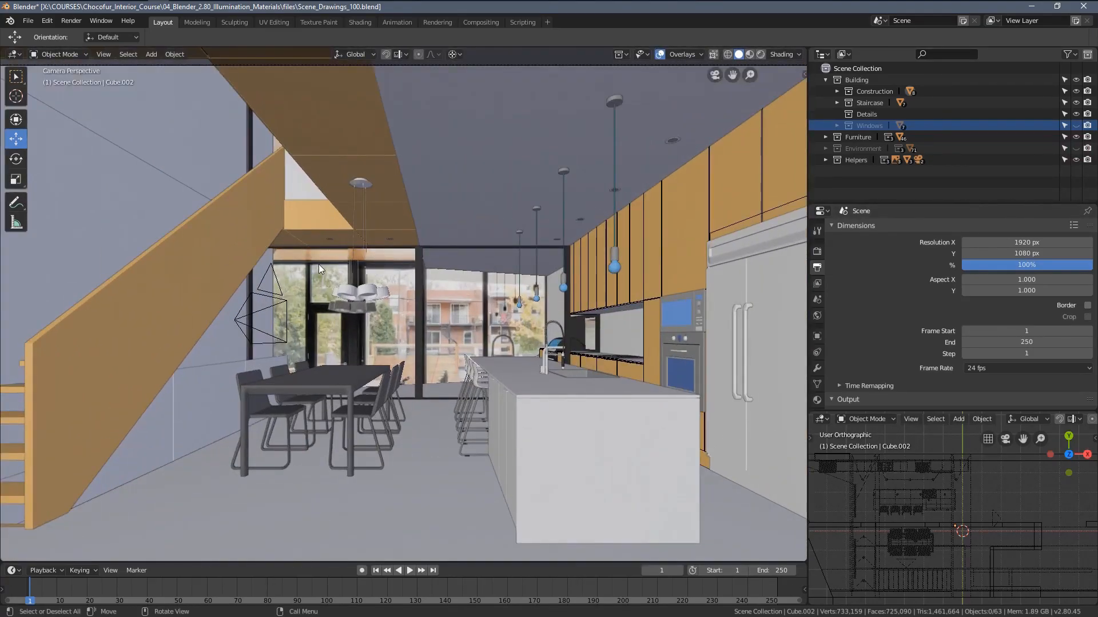
Step: Show the Render Properties and preview the kitchen with rendered (Eevee) shading
scroll("down", 3)
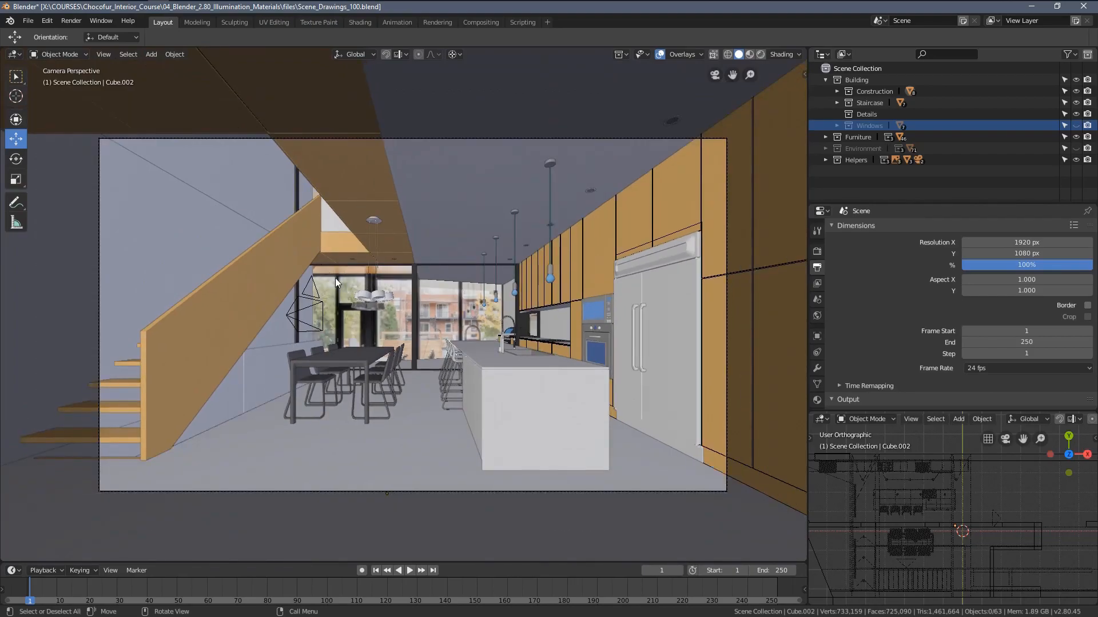
mouse_move(805, 248)
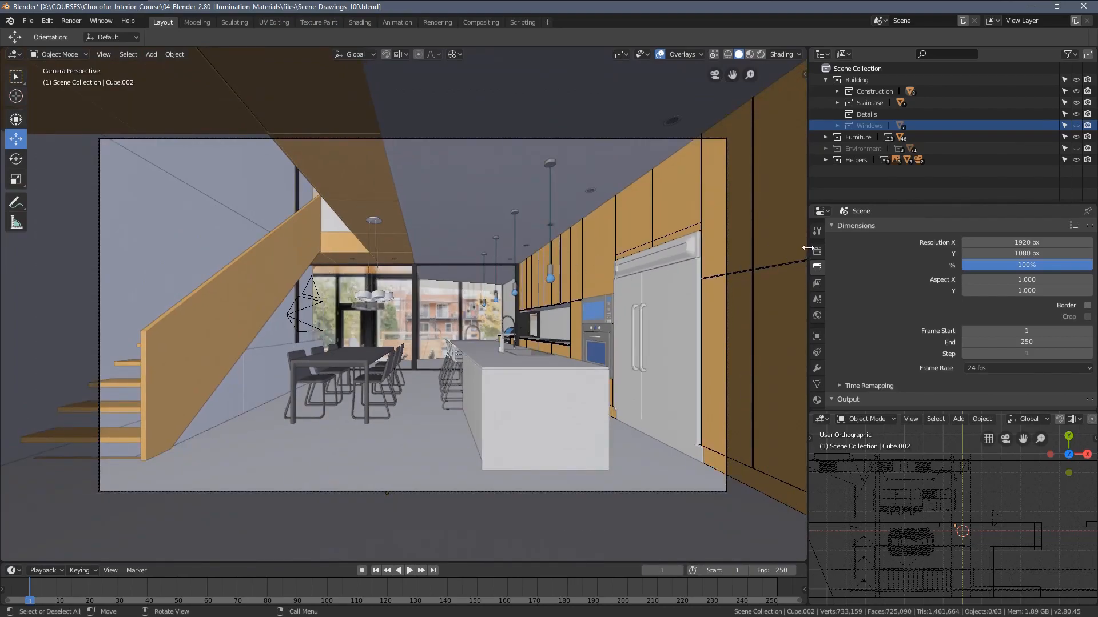
left_click(815, 231)
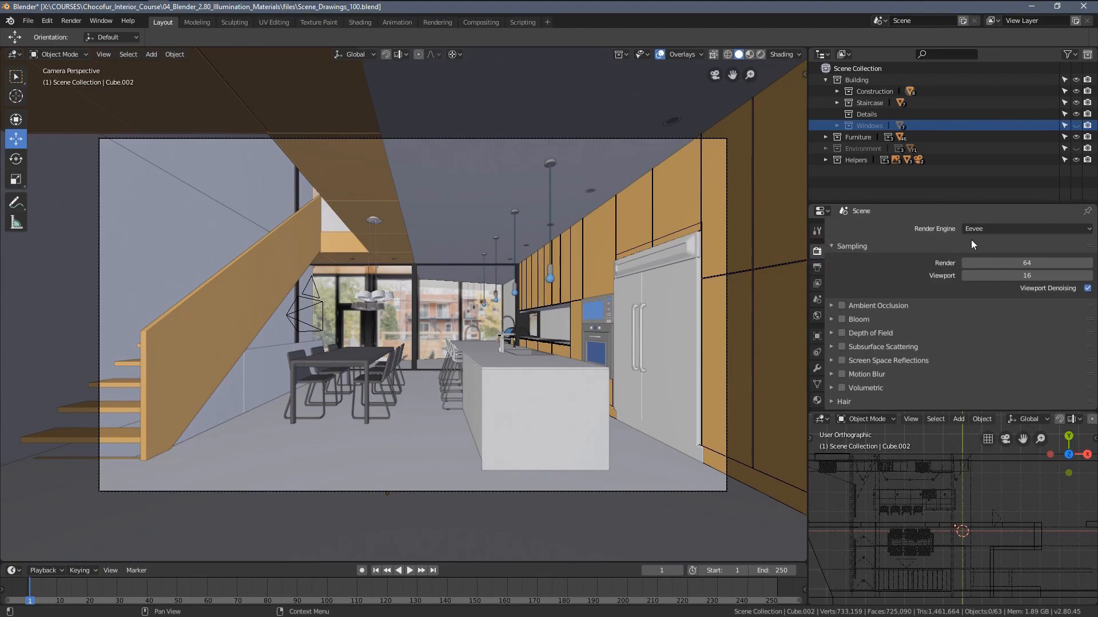
mouse_move(984, 230)
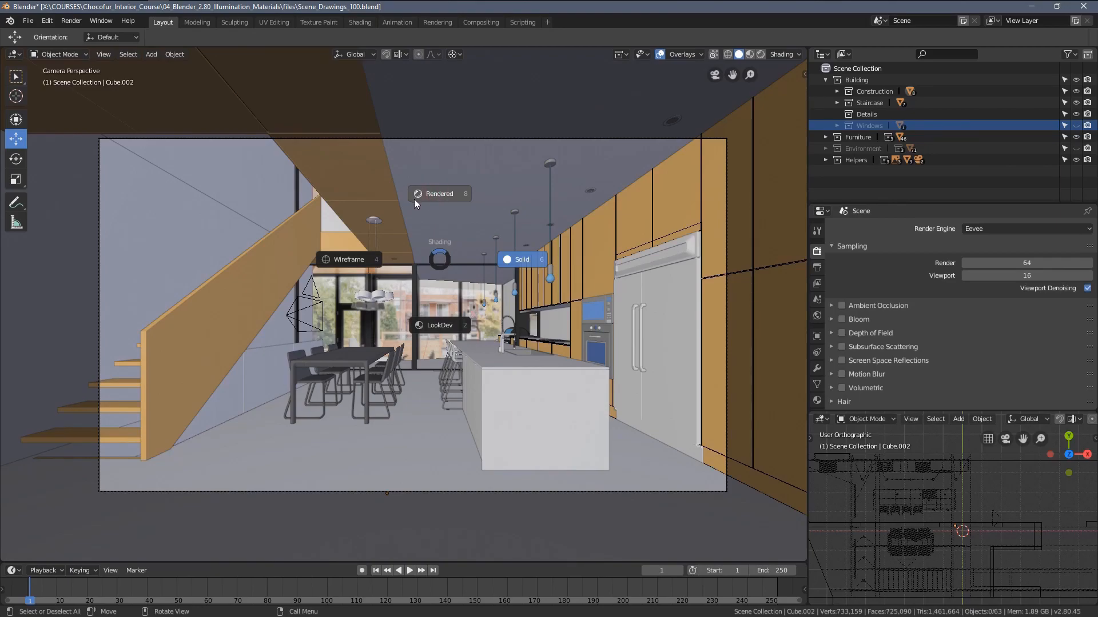
left_click(439, 195)
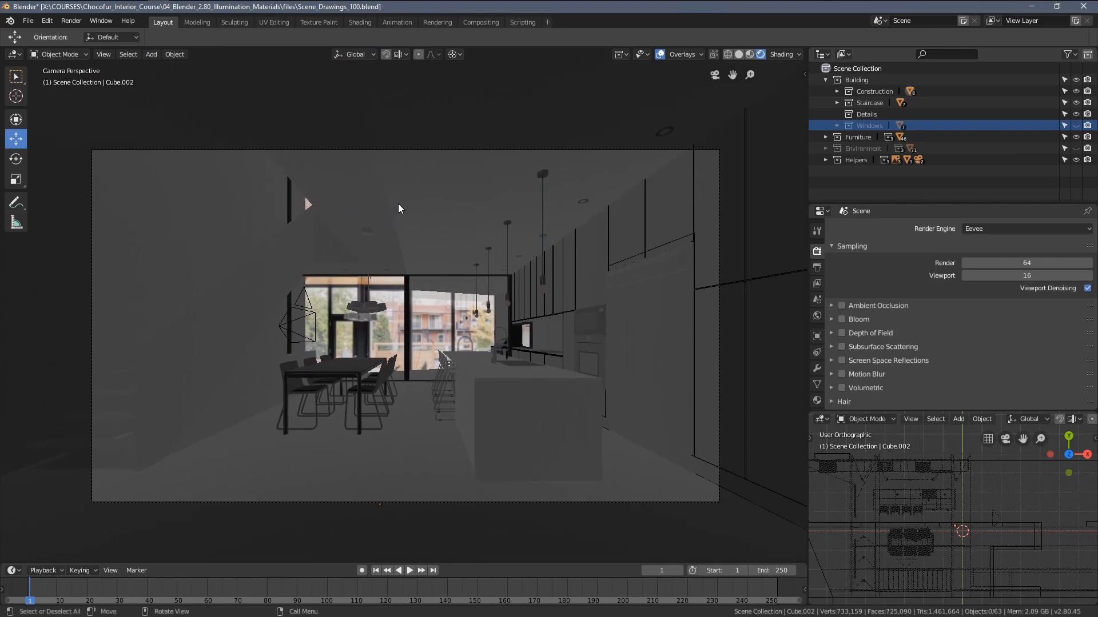
mouse_move(463, 219)
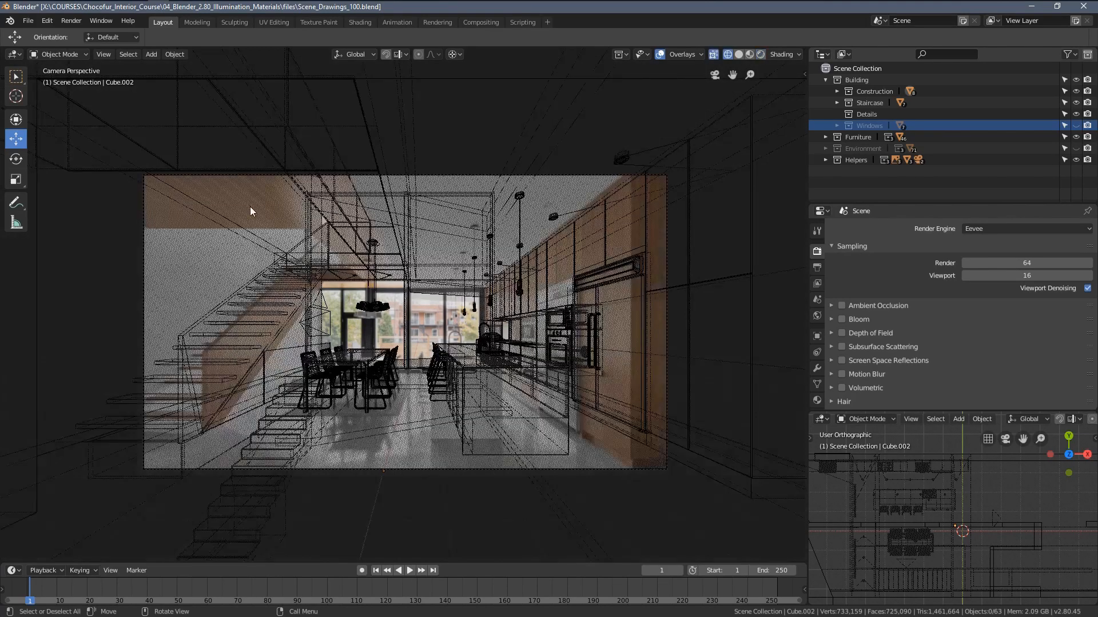
mouse_move(989, 234)
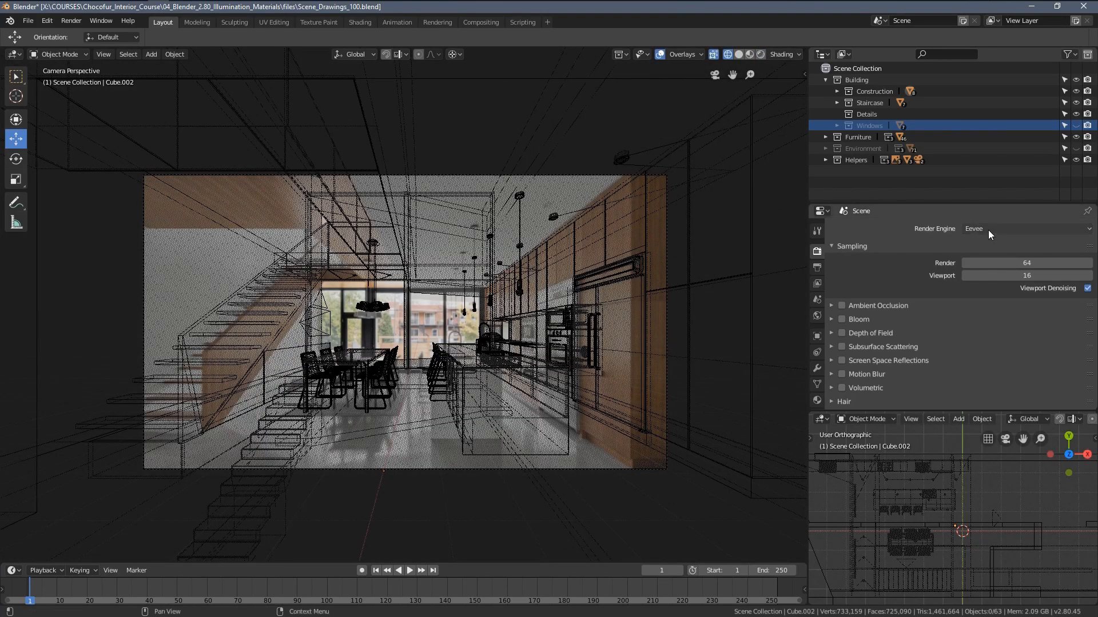
Step: Switch the render engine to Cycles with GPU Compute as the device
left_click(1024, 229)
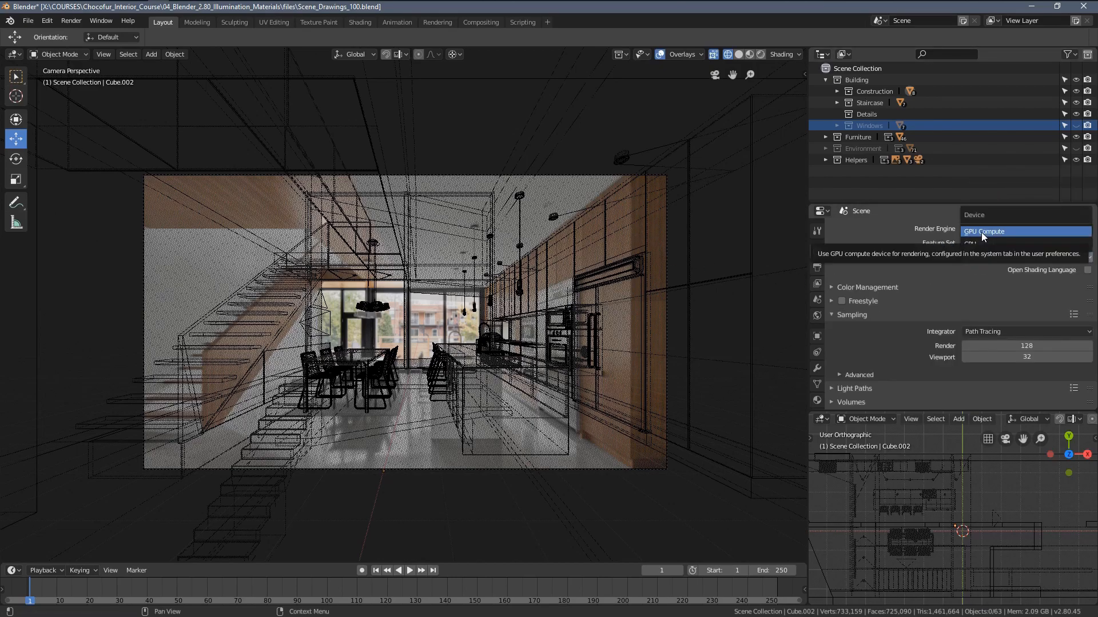
left_click(983, 231)
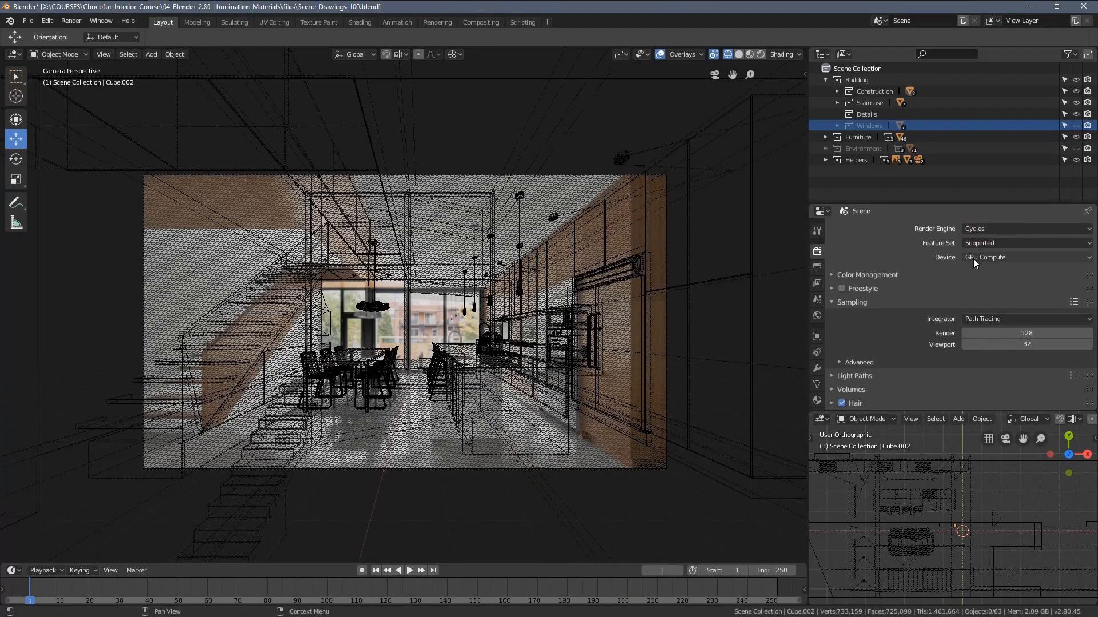
left_click(1025, 257)
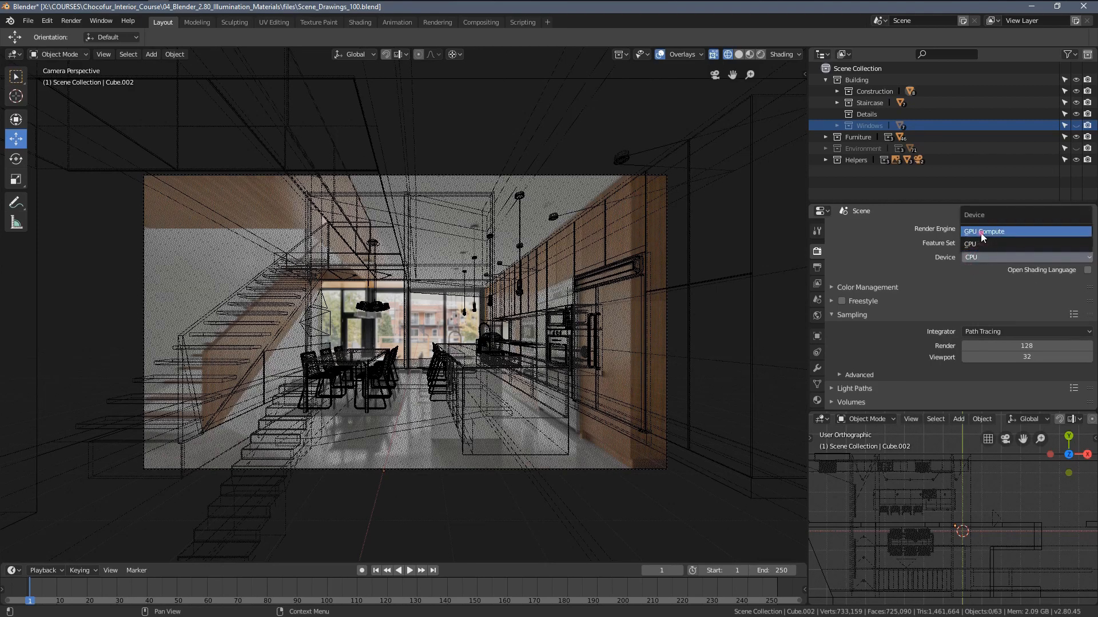
left_click(978, 242)
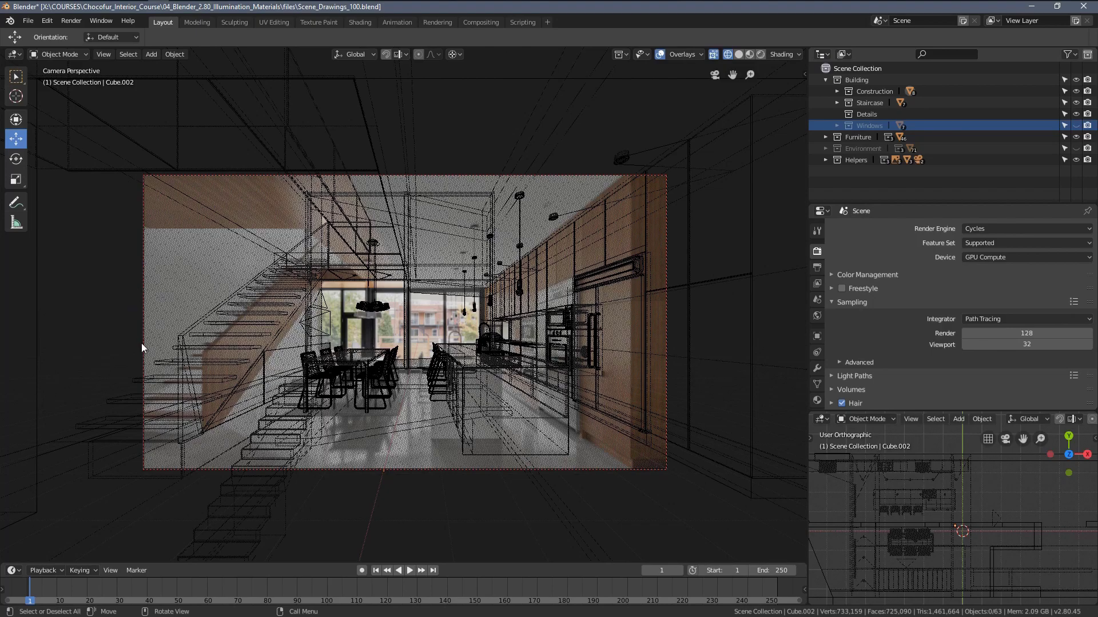
mouse_move(224, 473)
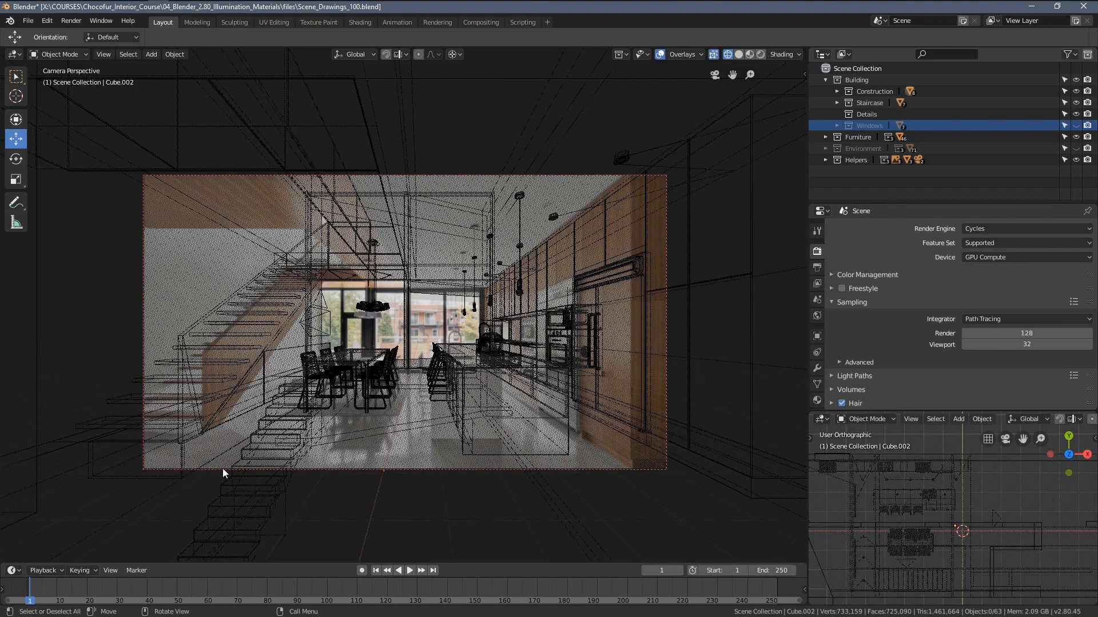
mouse_move(341, 237)
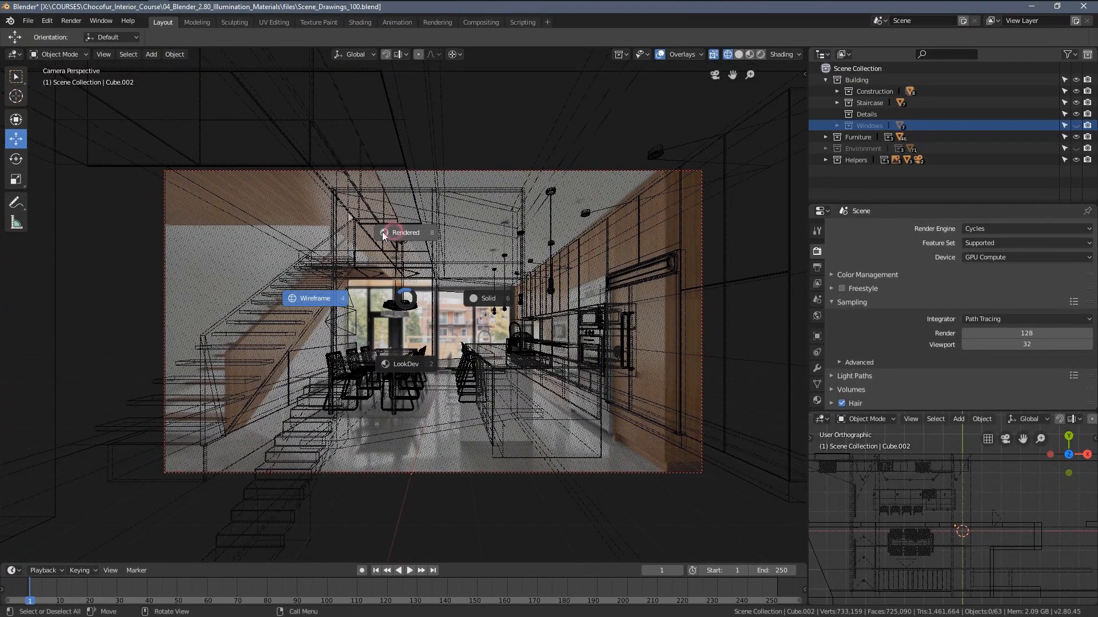
Step: Preview the kitchen as a live Cycles viewport render, which comes out dark and noisy
left_click(406, 232)
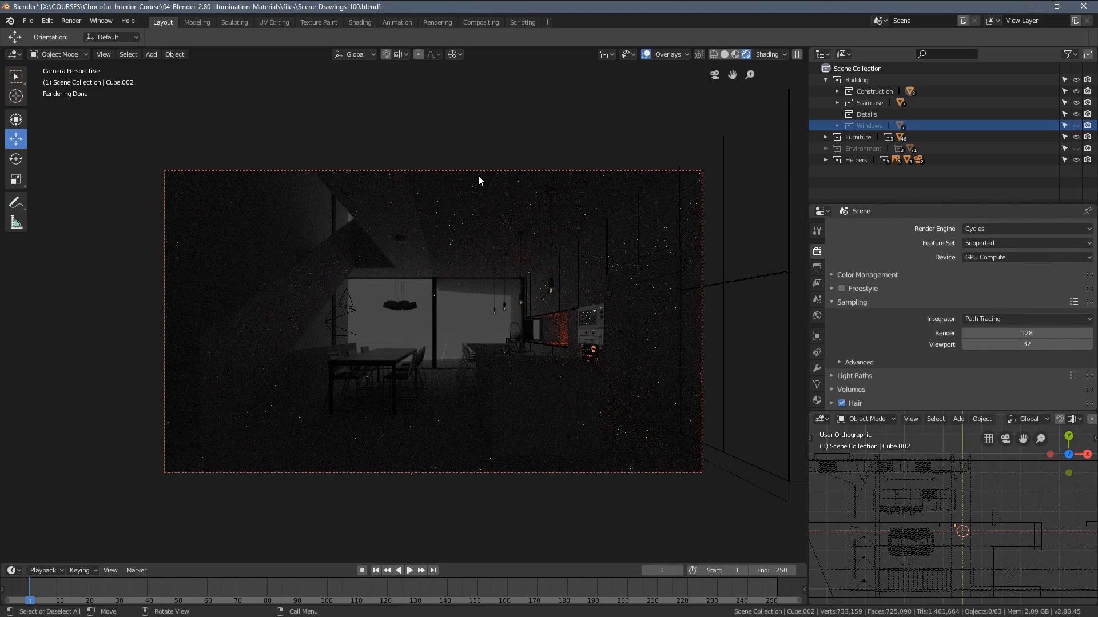
mouse_move(490, 241)
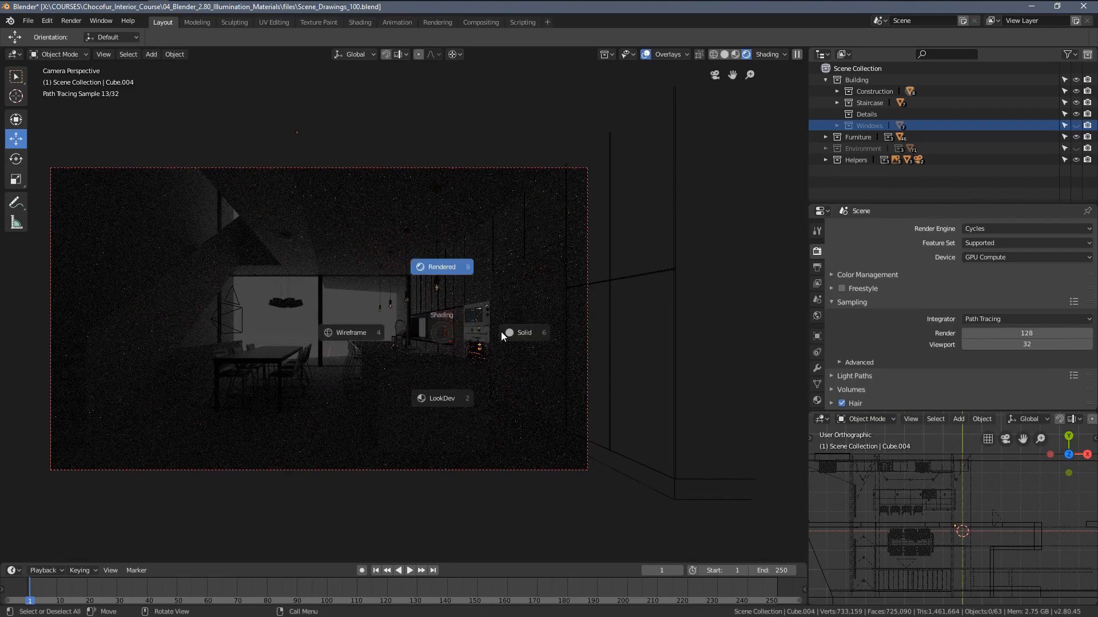
Step: Return to solid shading and show the cooktop's material list in Material Properties
left_click(523, 333)
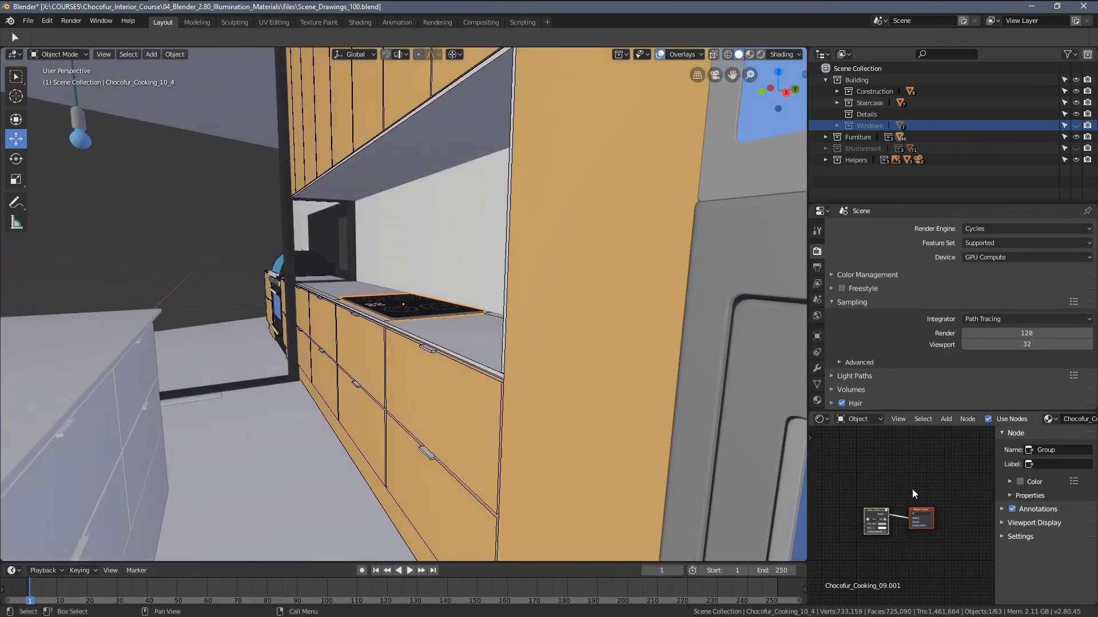
left_click(817, 318)
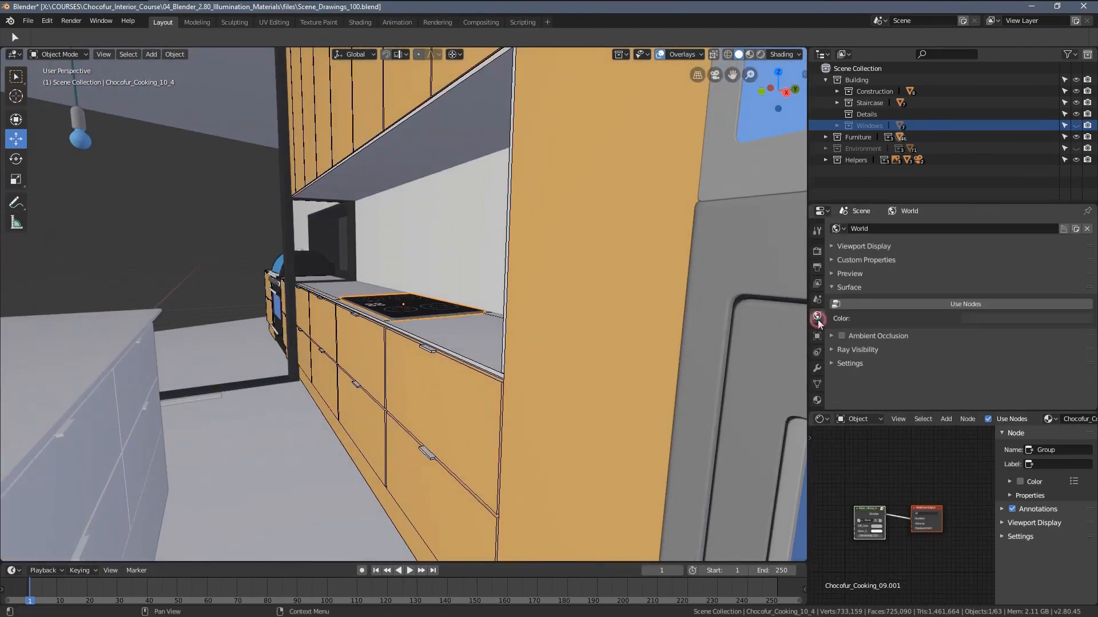
mouse_move(817, 354)
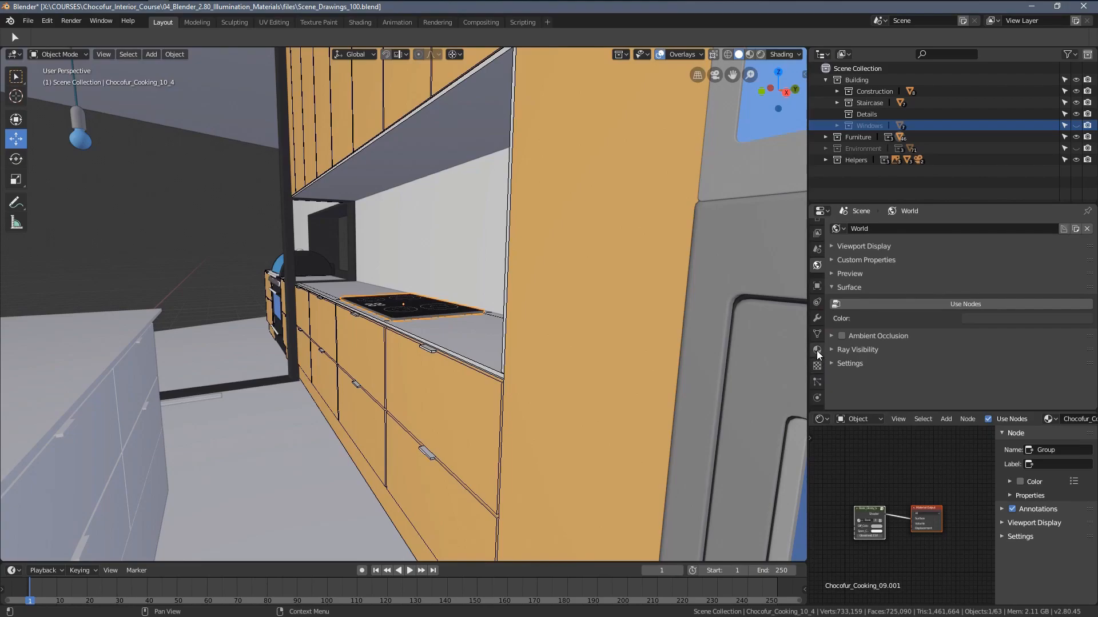
left_click(816, 351)
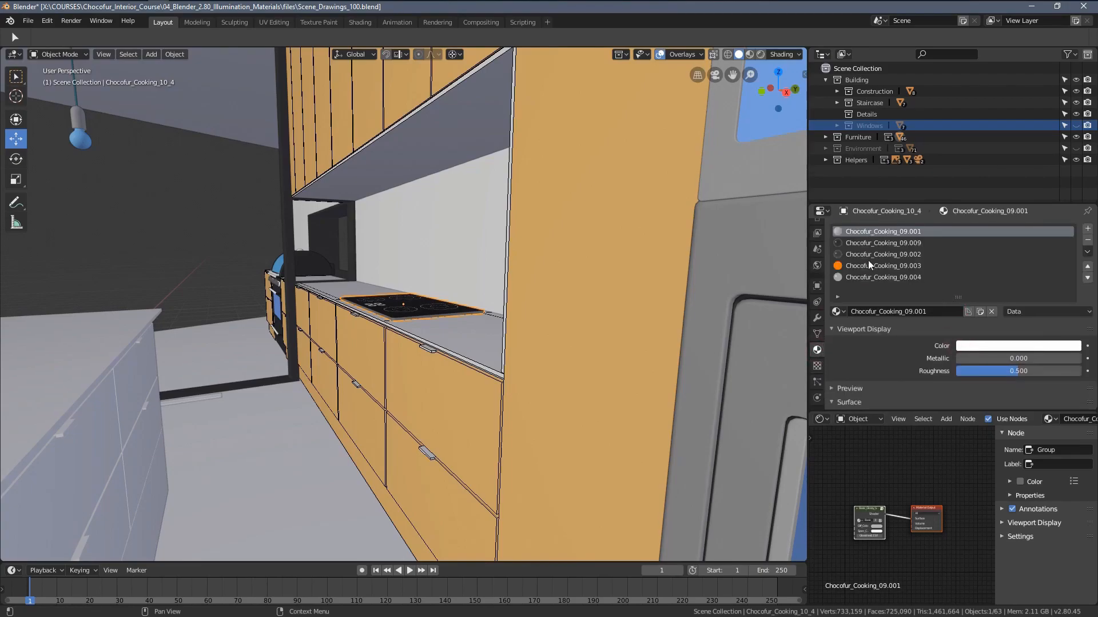
Step: Inspect the cooktop's orange emission material and change the viewport shading mode
left_click(883, 265)
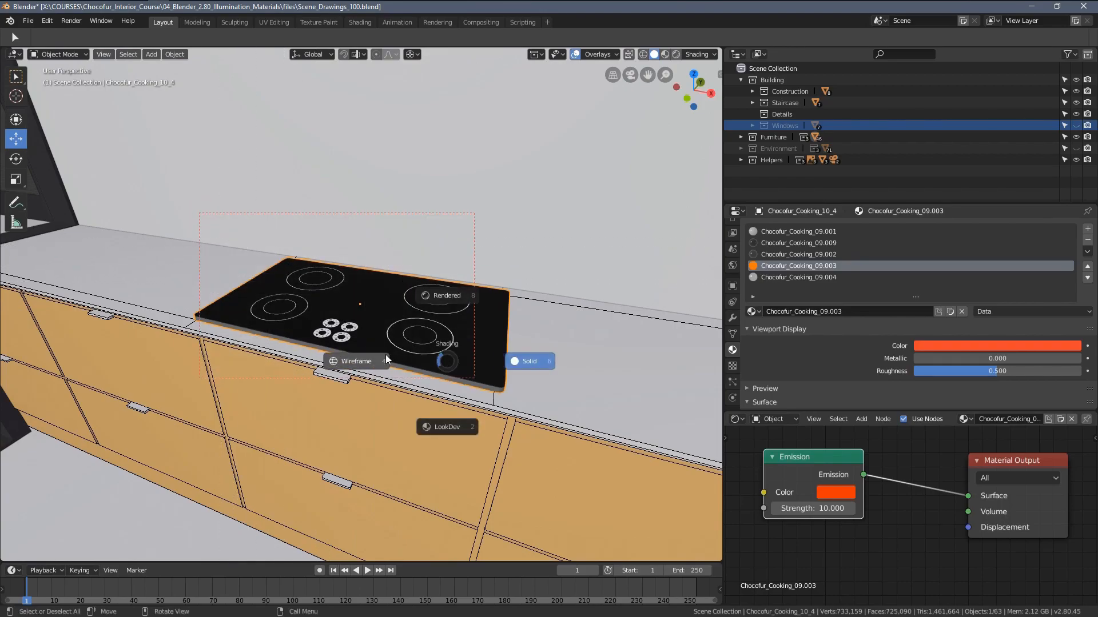
left_click(355, 361)
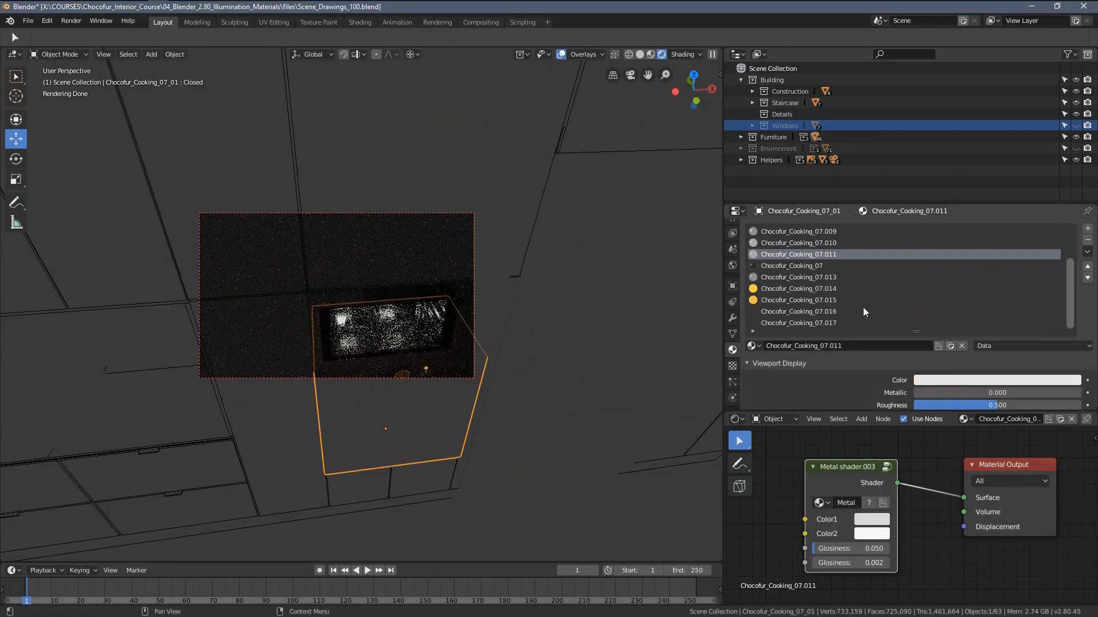
Step: Select the pendant lamp and unlink its emission material from the Material Output
left_click(798, 288)
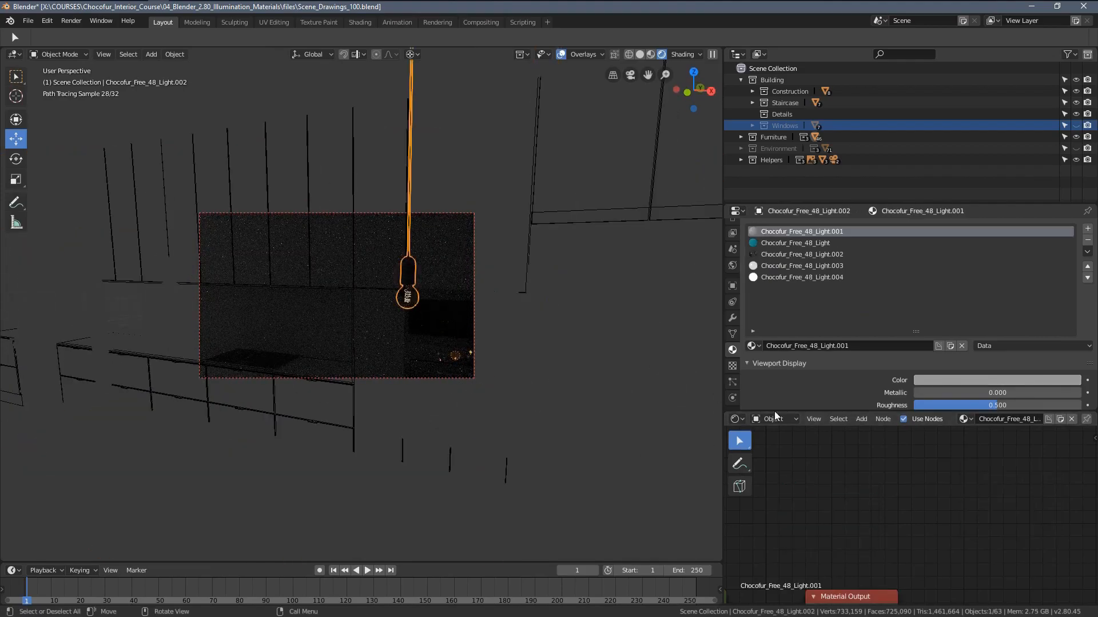
left_click(801, 276)
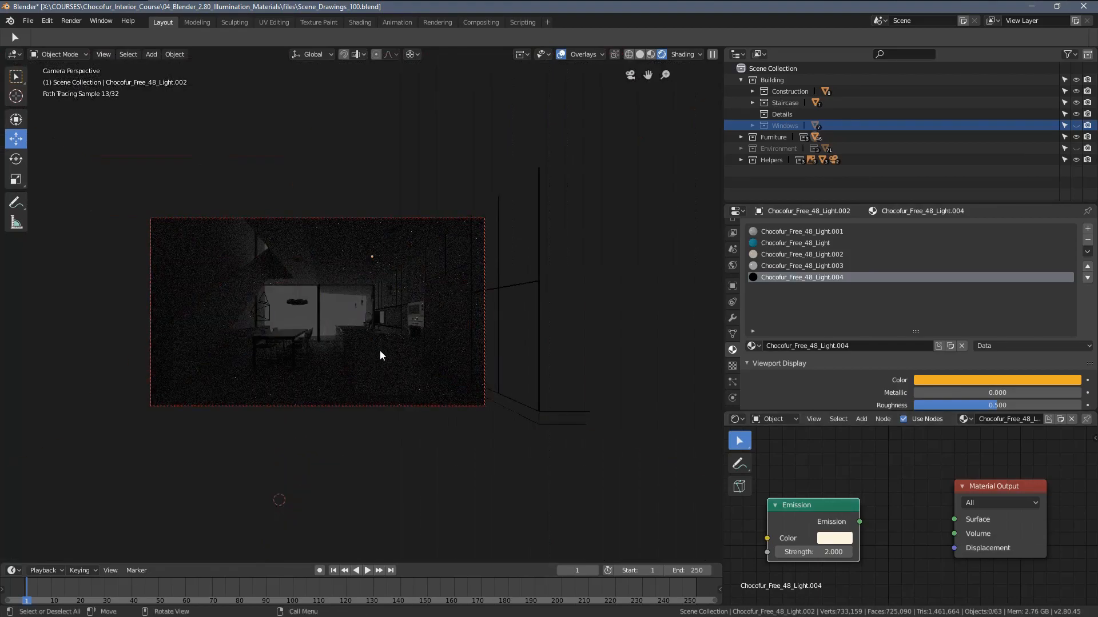
left_click(396, 277)
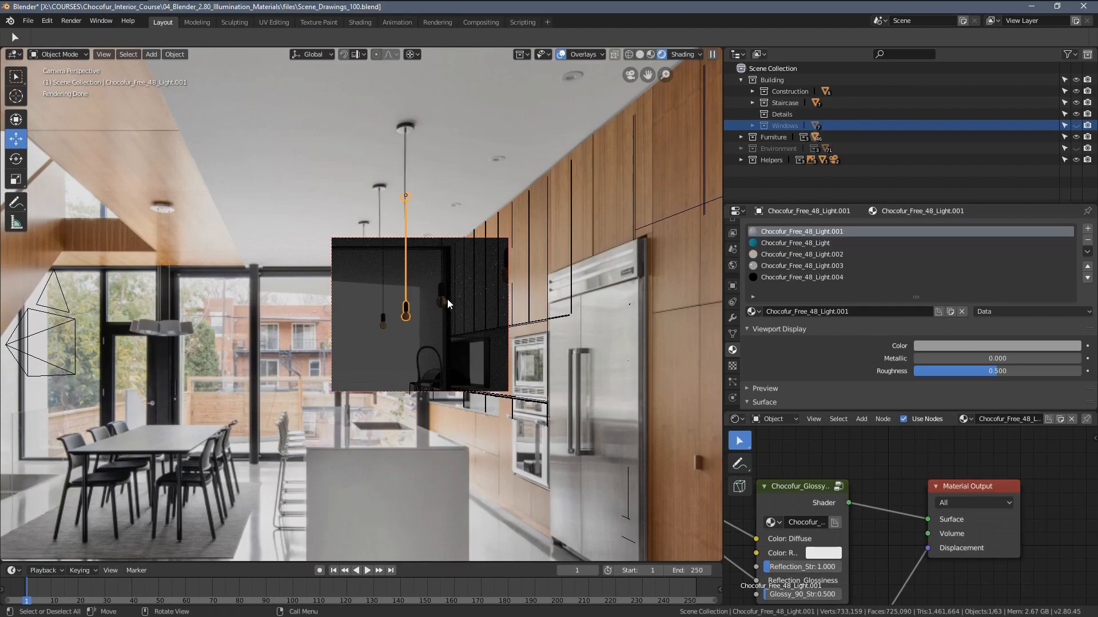
Step: Check the pendant lamp's emission material, then select Cooking_14 to review its materials
left_click(382, 323)
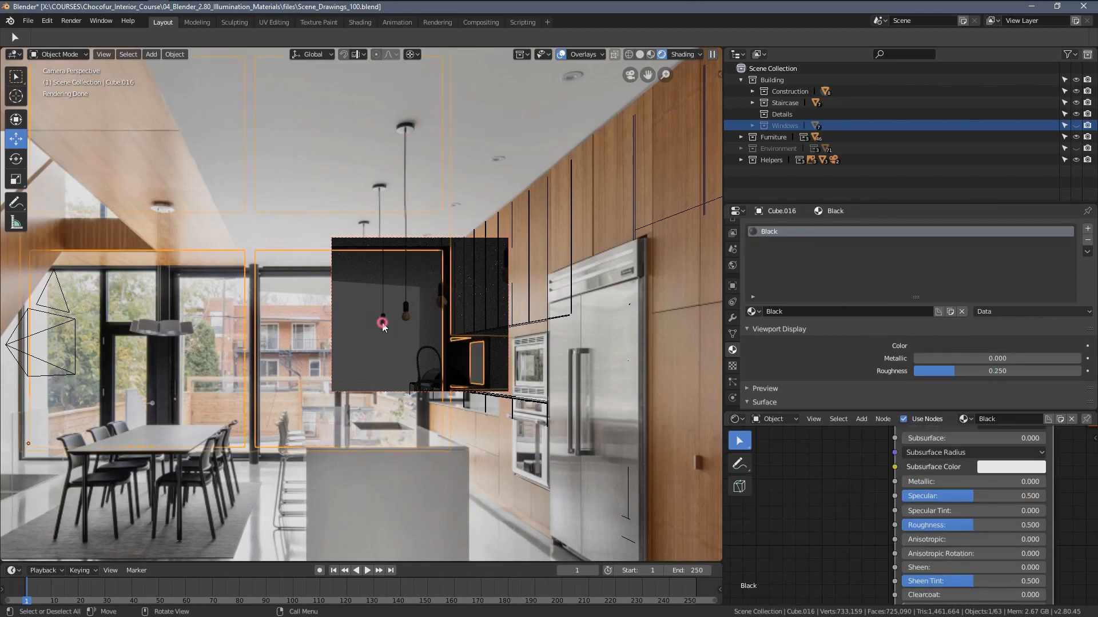
left_click(382, 323)
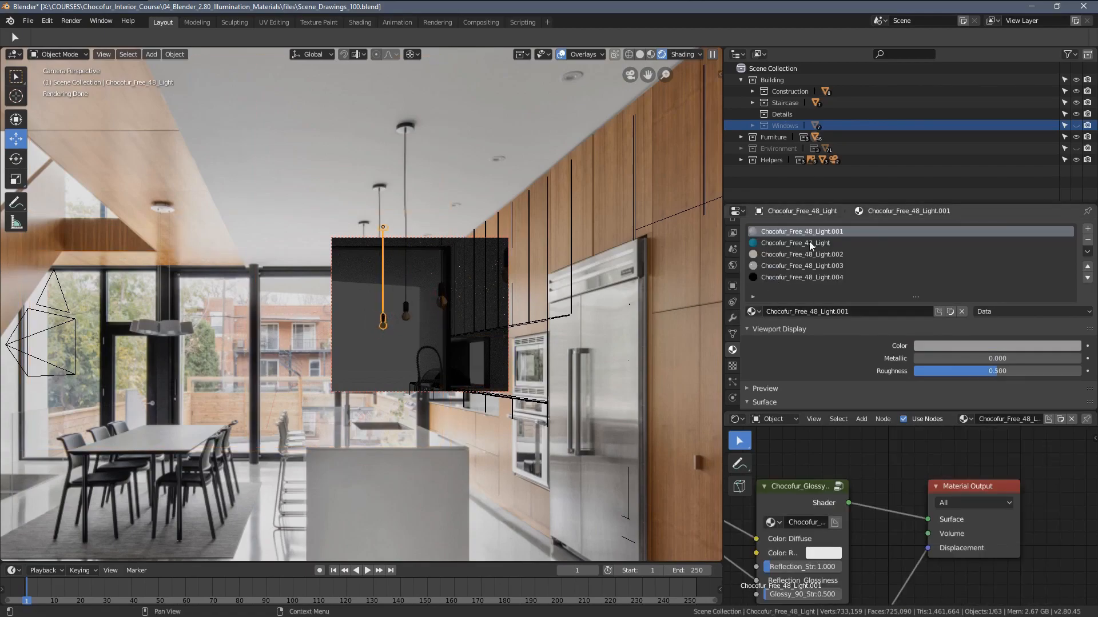
mouse_move(801, 265)
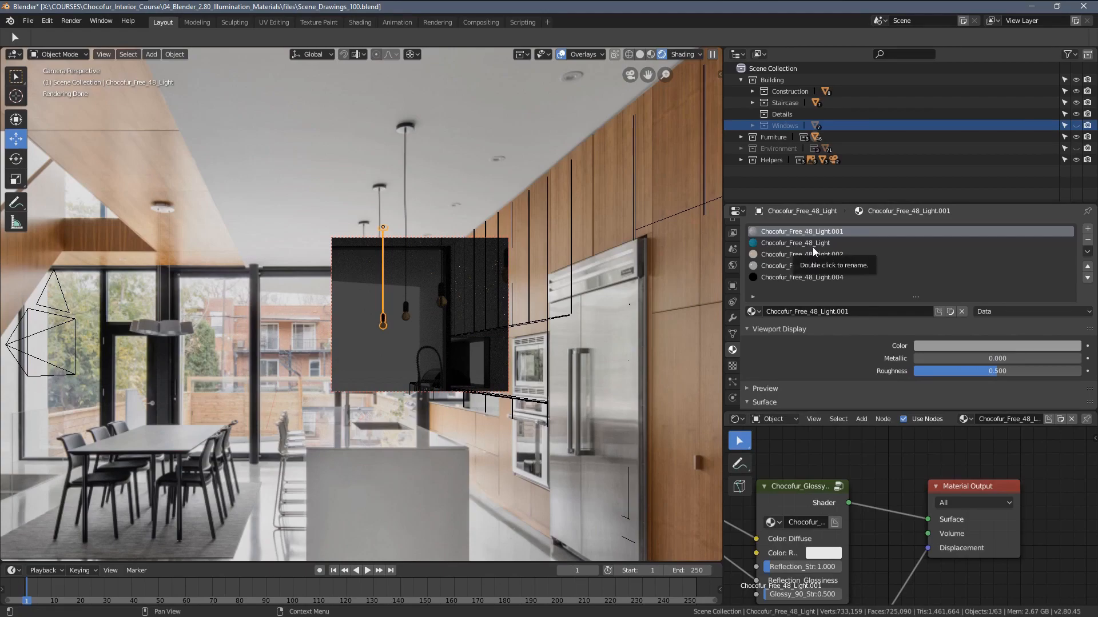
left_click(800, 277)
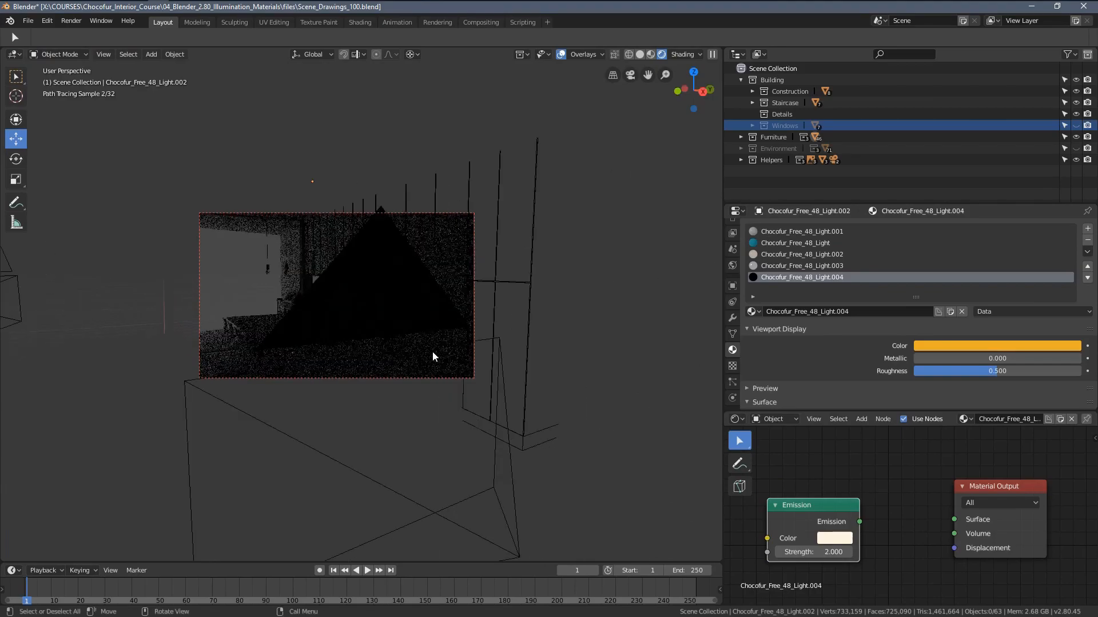
left_click(462, 252)
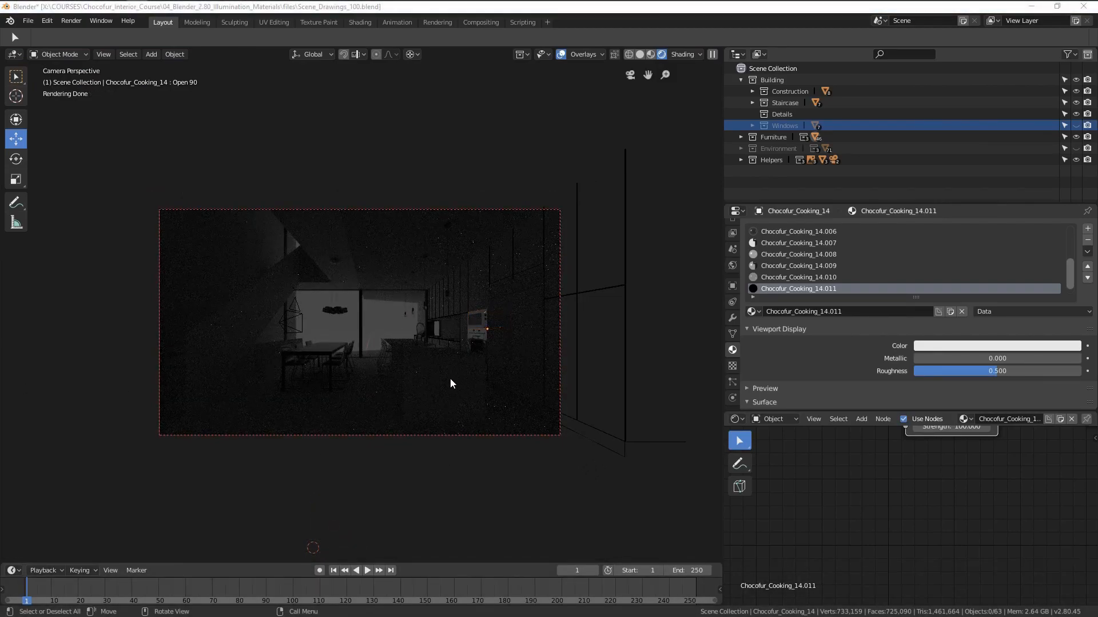
mouse_move(303, 204)
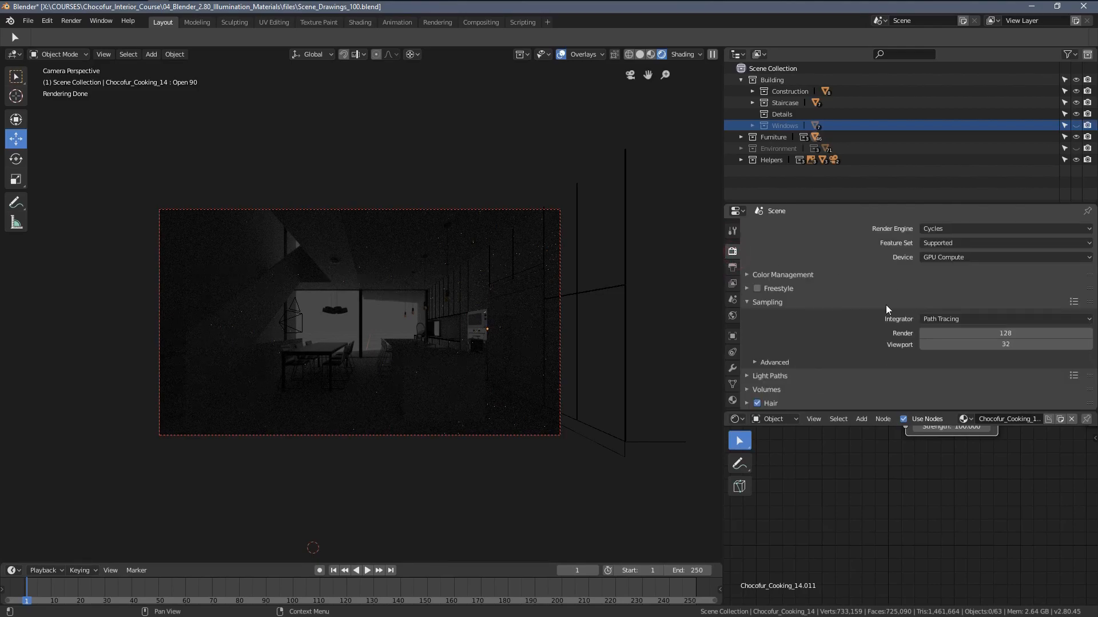
Step: Collapse and re-expand the Sampling section while setting Viewport samples to 100
left_click(766, 302)
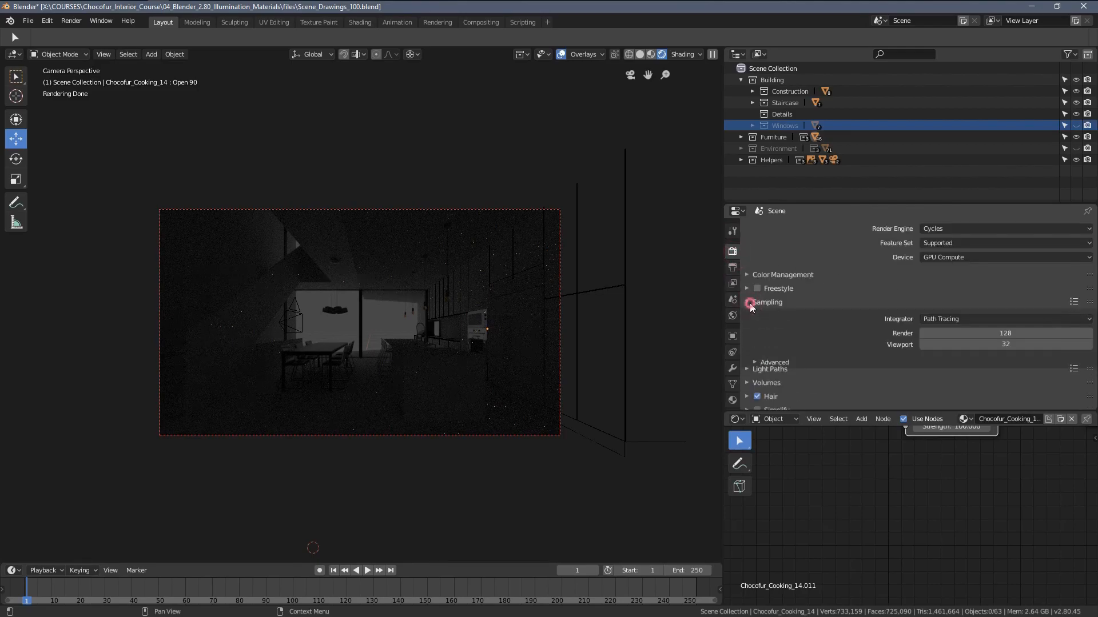
left_click(766, 302)
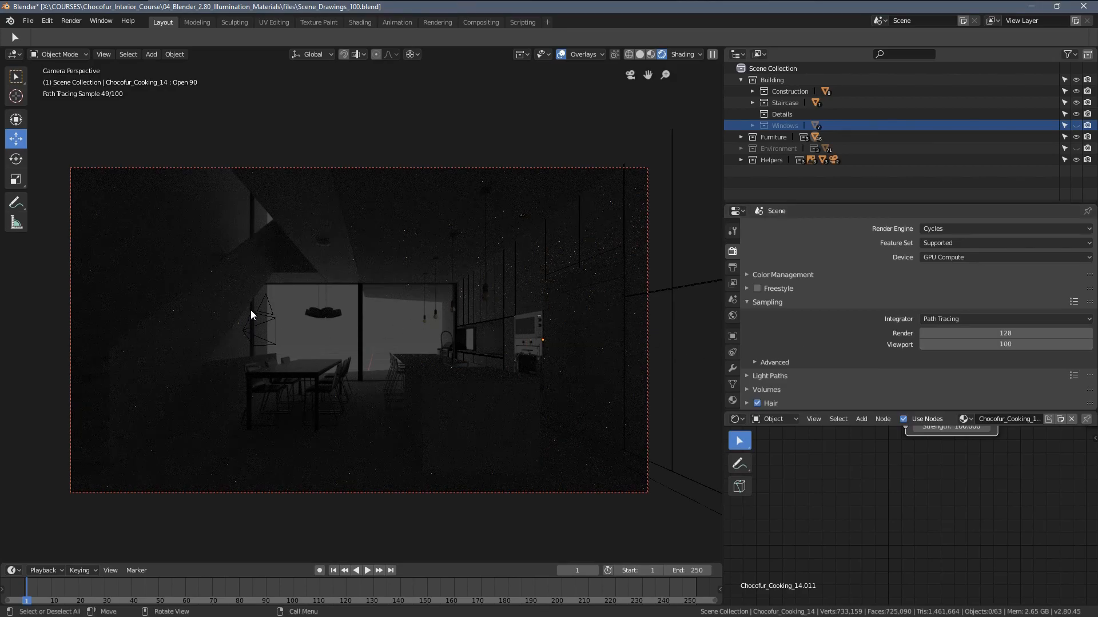
mouse_move(191, 168)
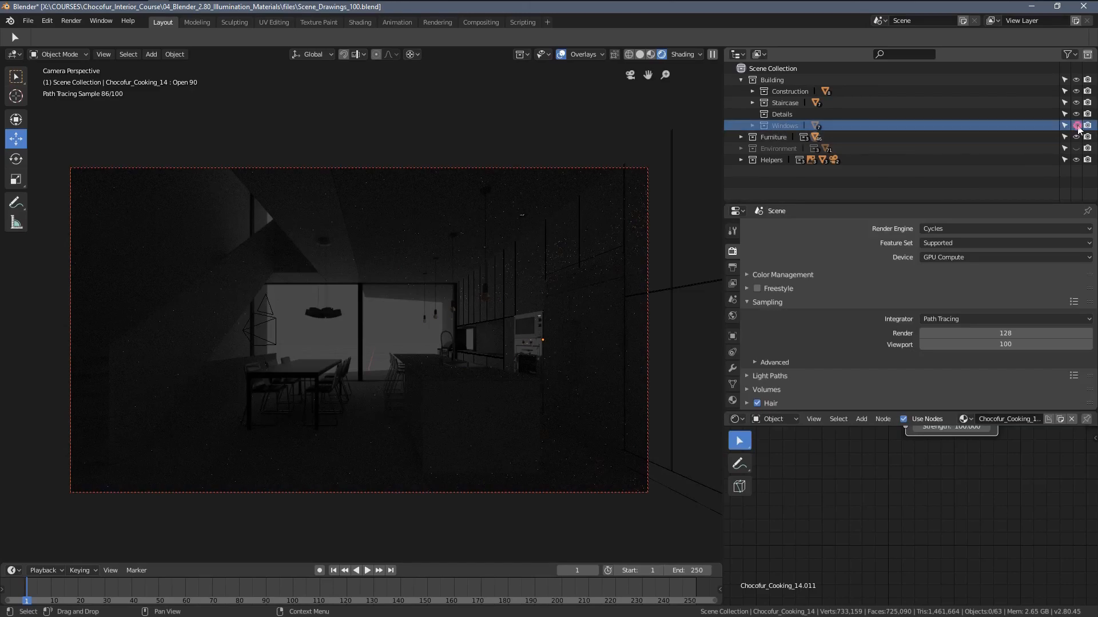
left_click(1076, 126)
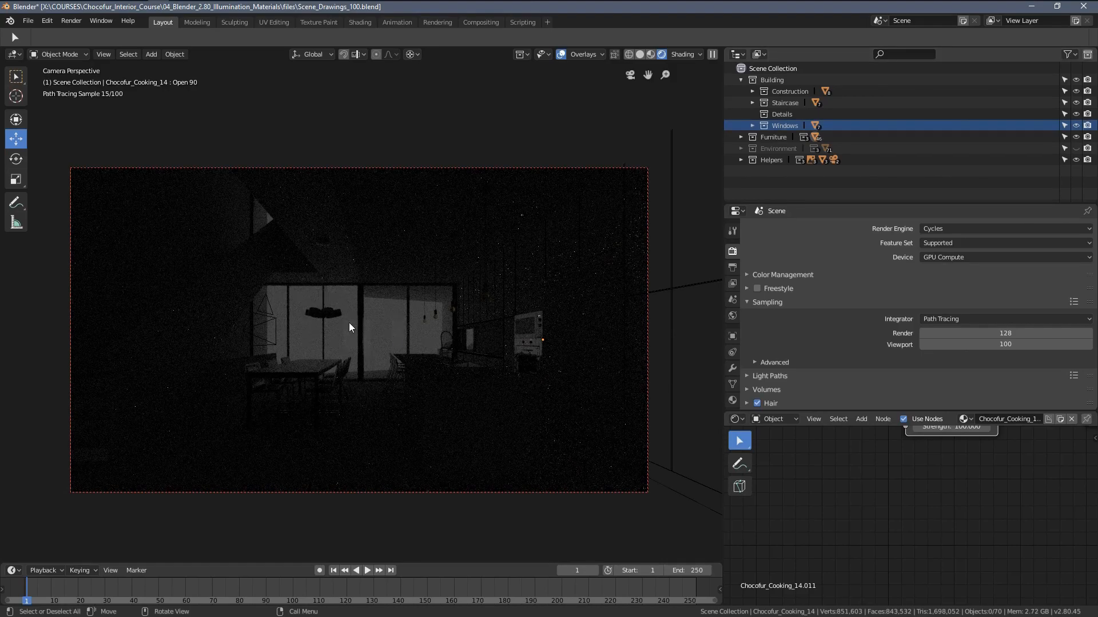
mouse_move(625, 240)
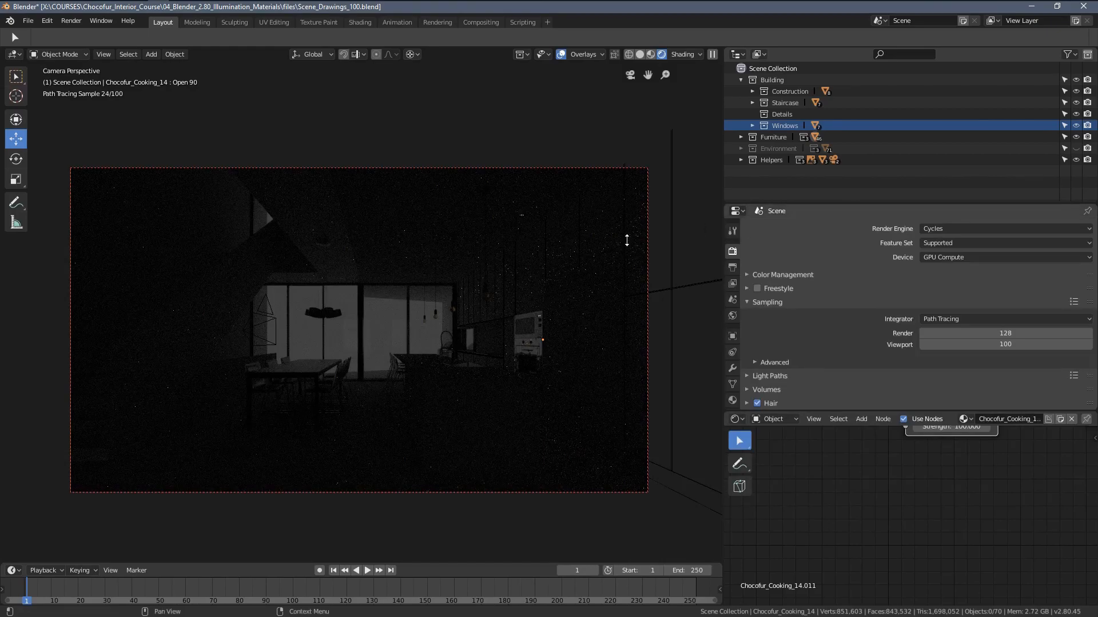
mouse_move(440, 256)
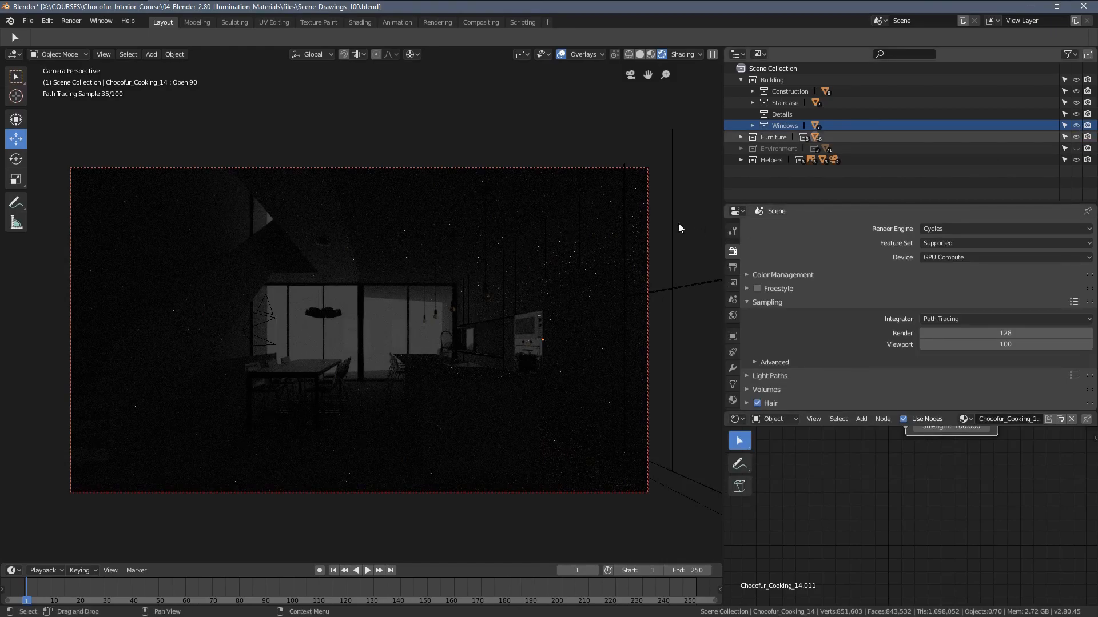
mouse_move(471, 392)
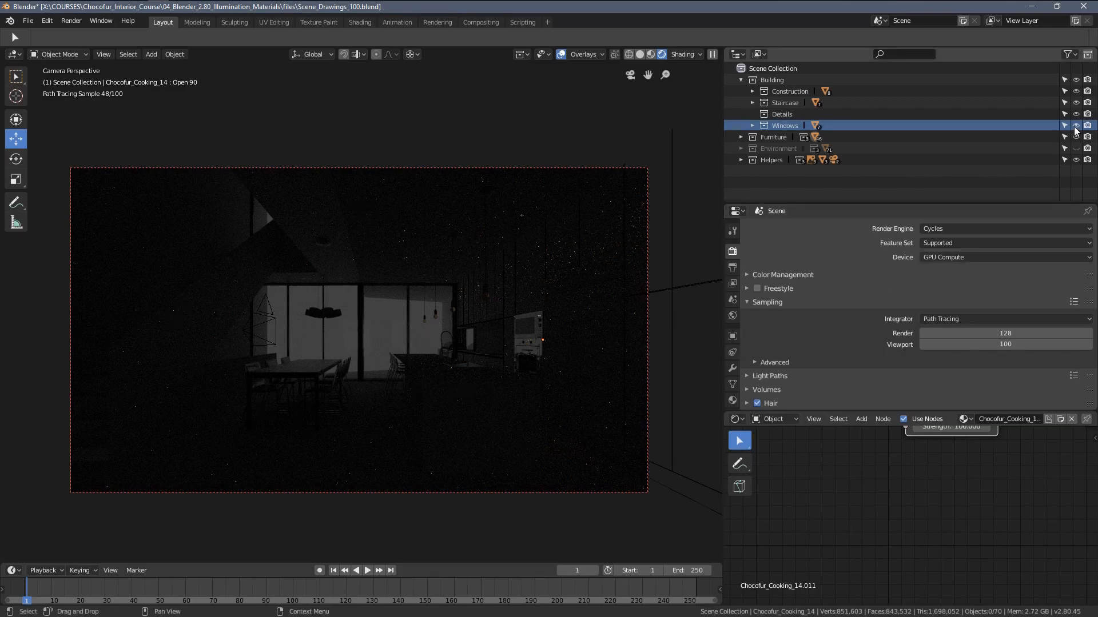
left_click(1075, 126)
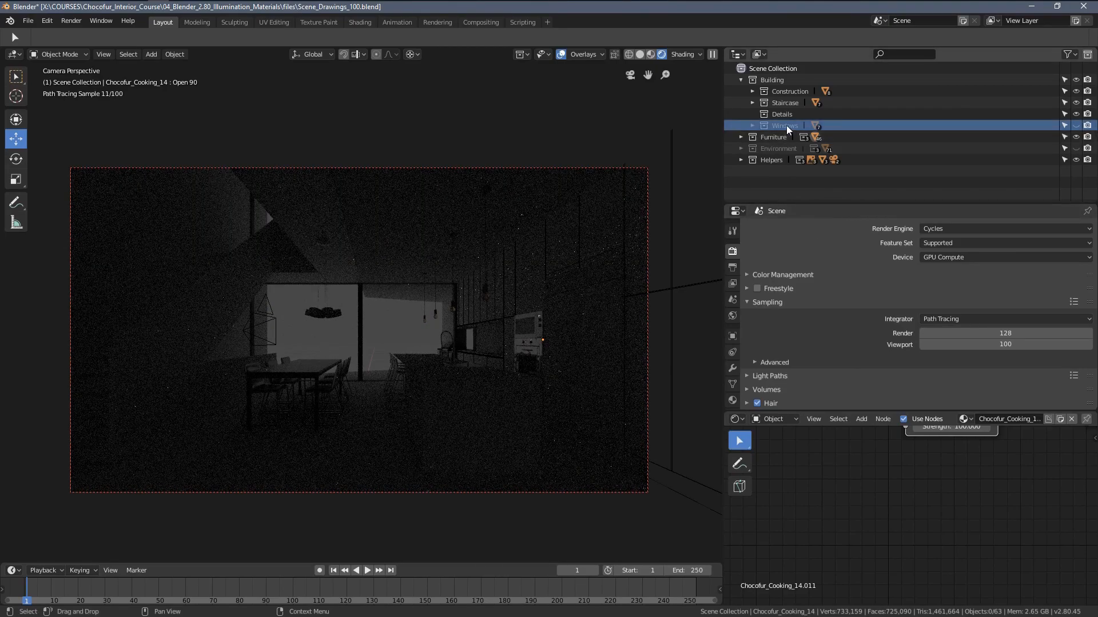
mouse_move(569, 176)
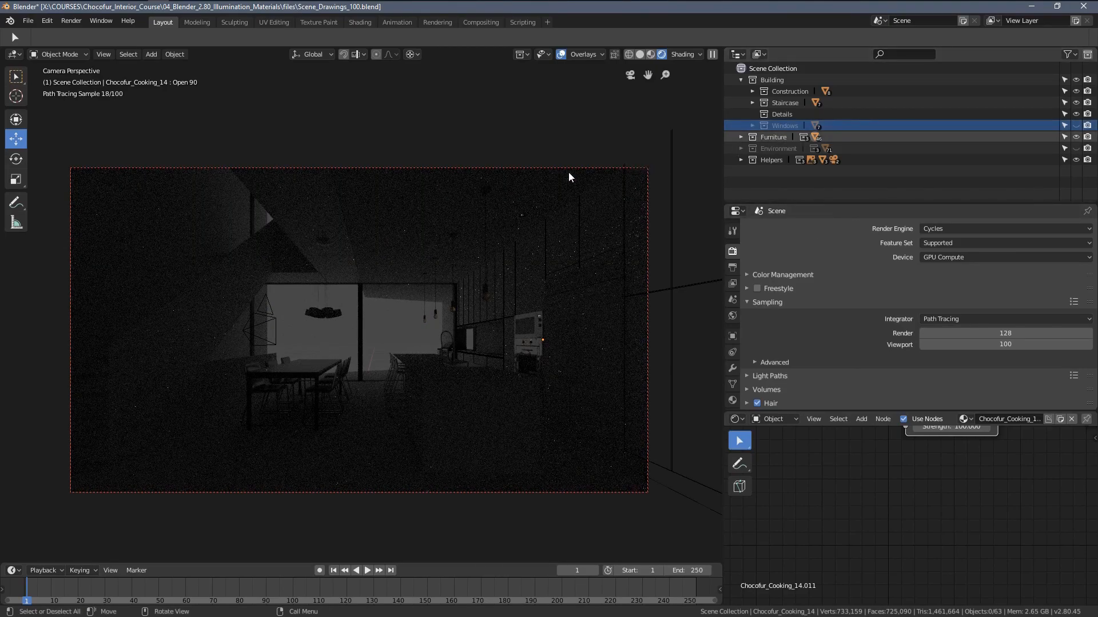
mouse_move(517, 212)
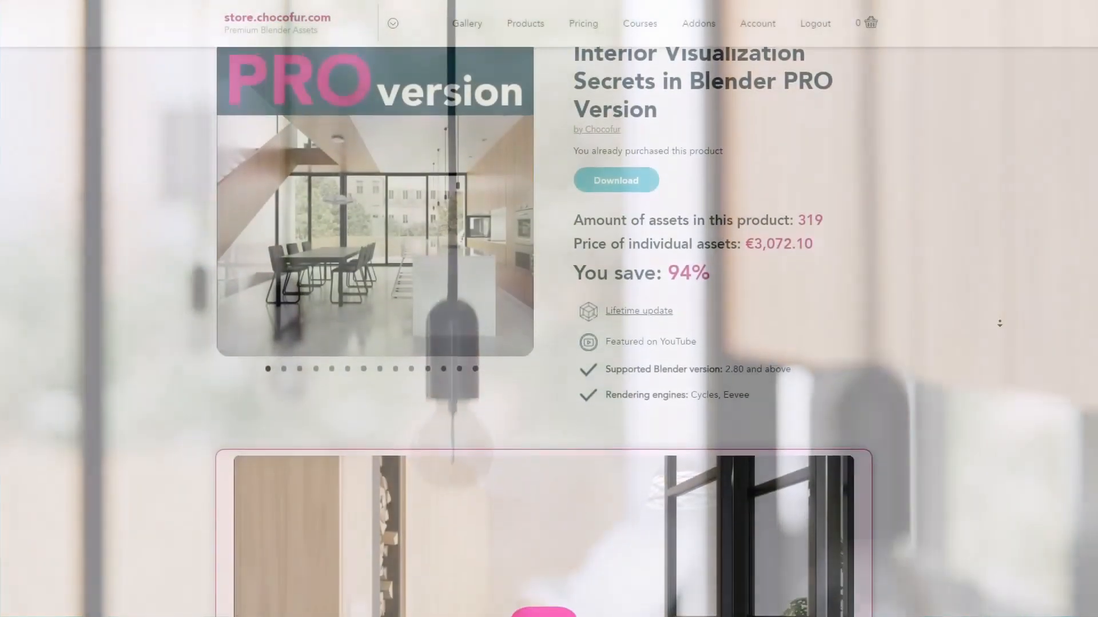
Step: Scroll the product page and show the Chocofur FAN, EDU and PRO subscription pricing
scroll("down", 3)
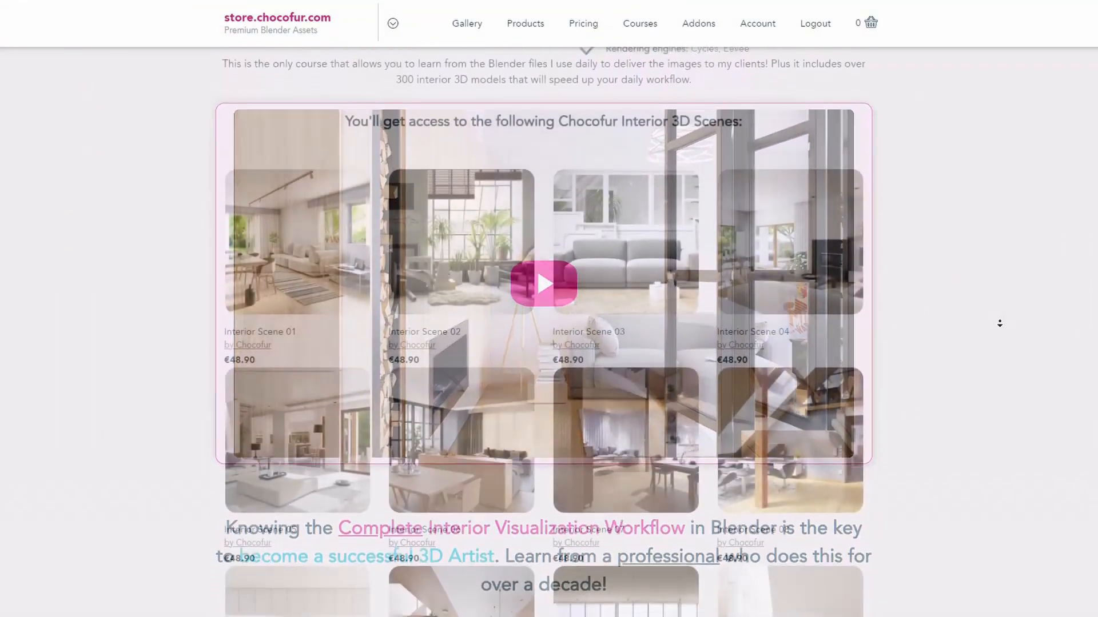
scroll("down", 3)
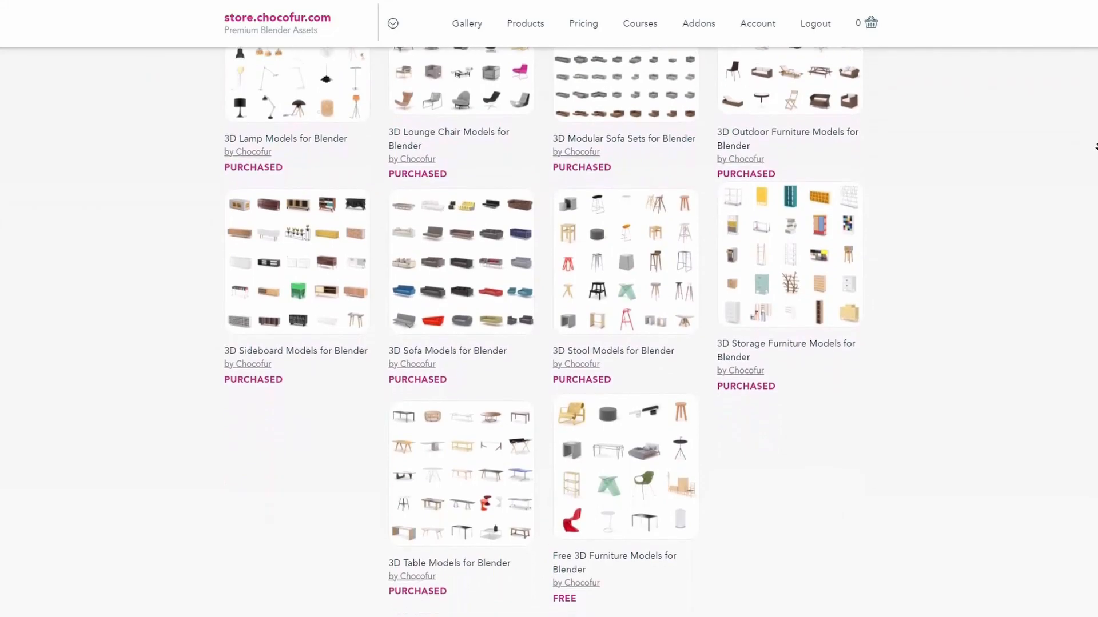
left_click(583, 23)
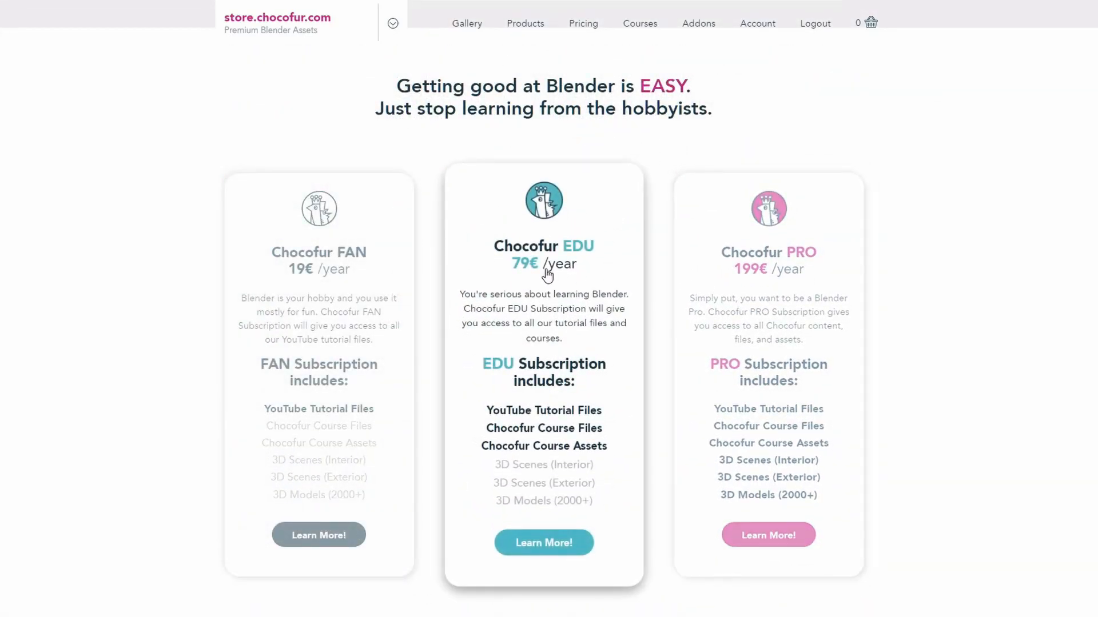
mouse_move(254, 286)
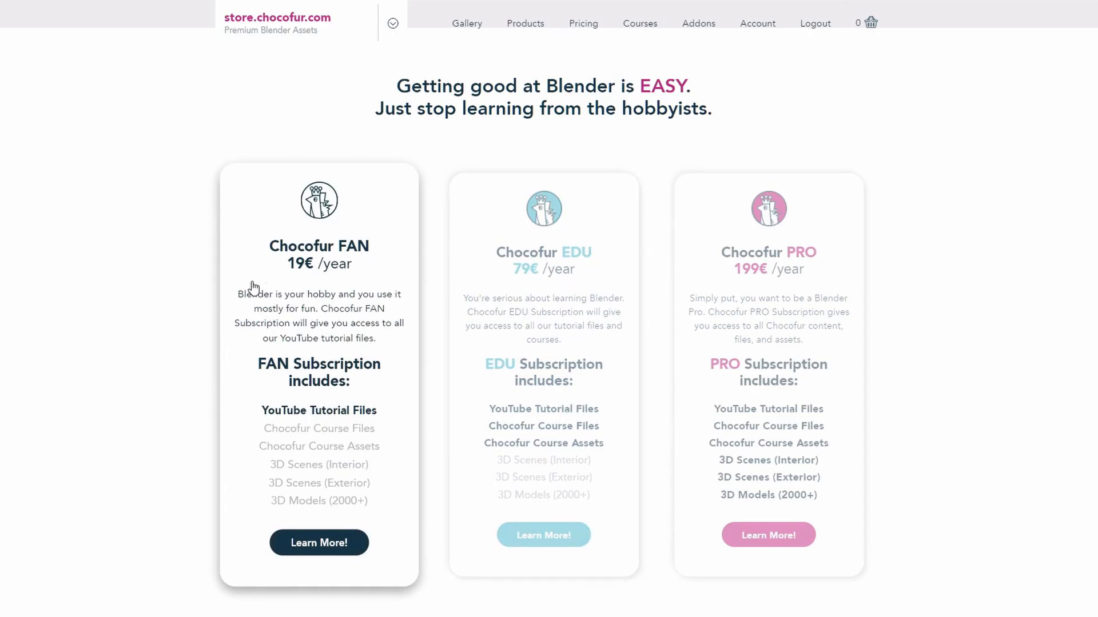